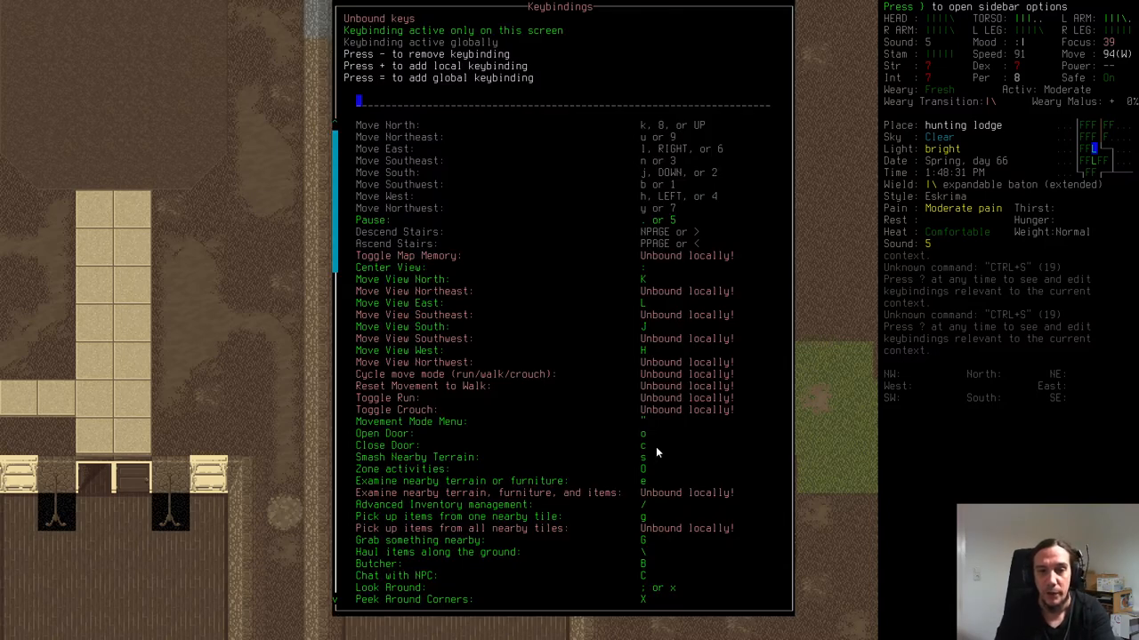
mouse_move(623, 349)
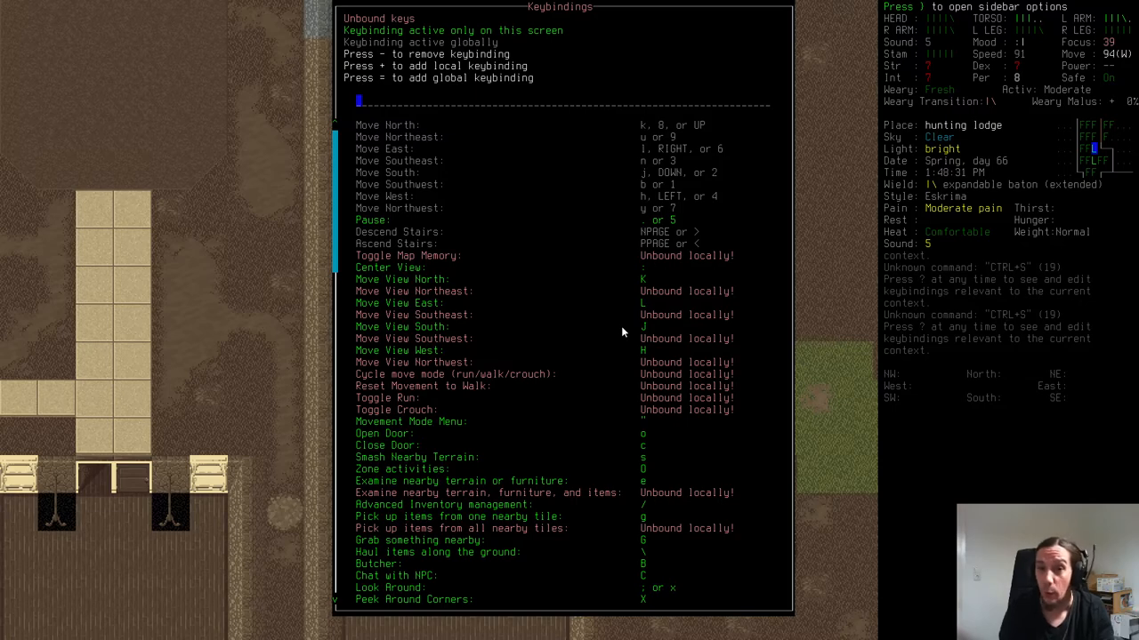
mouse_move(562, 299)
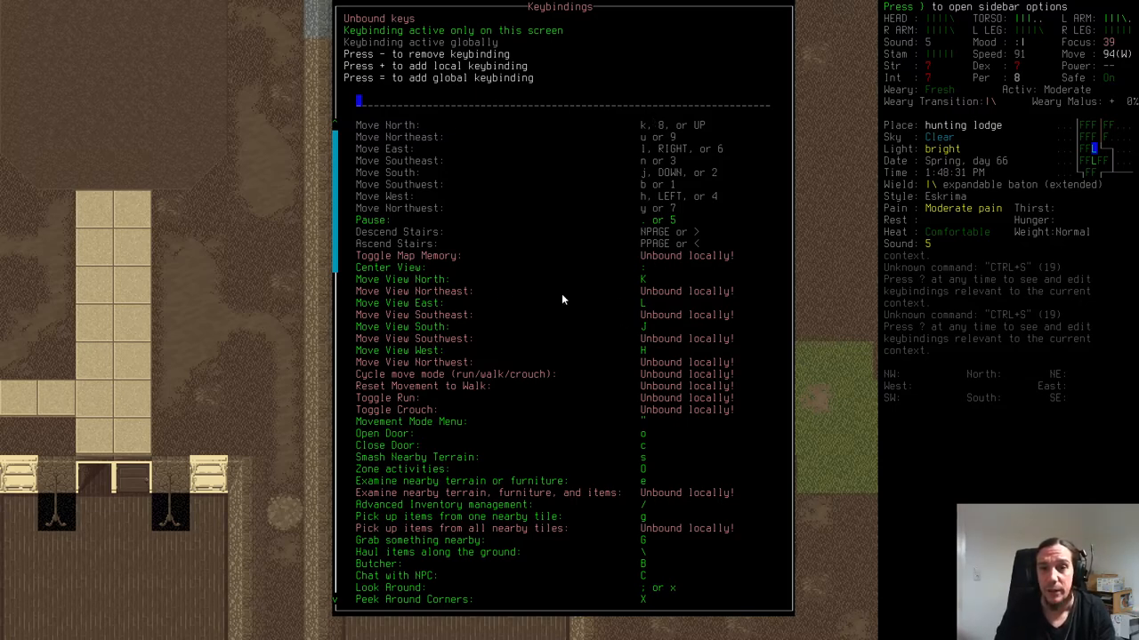
mouse_move(390, 139)
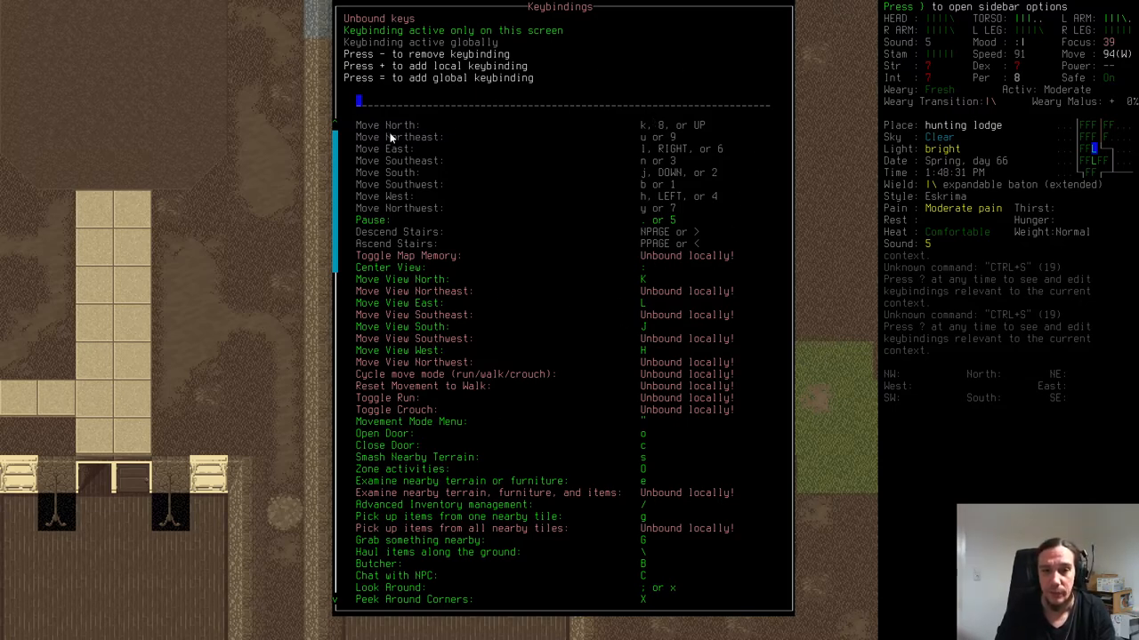
mouse_move(635, 206)
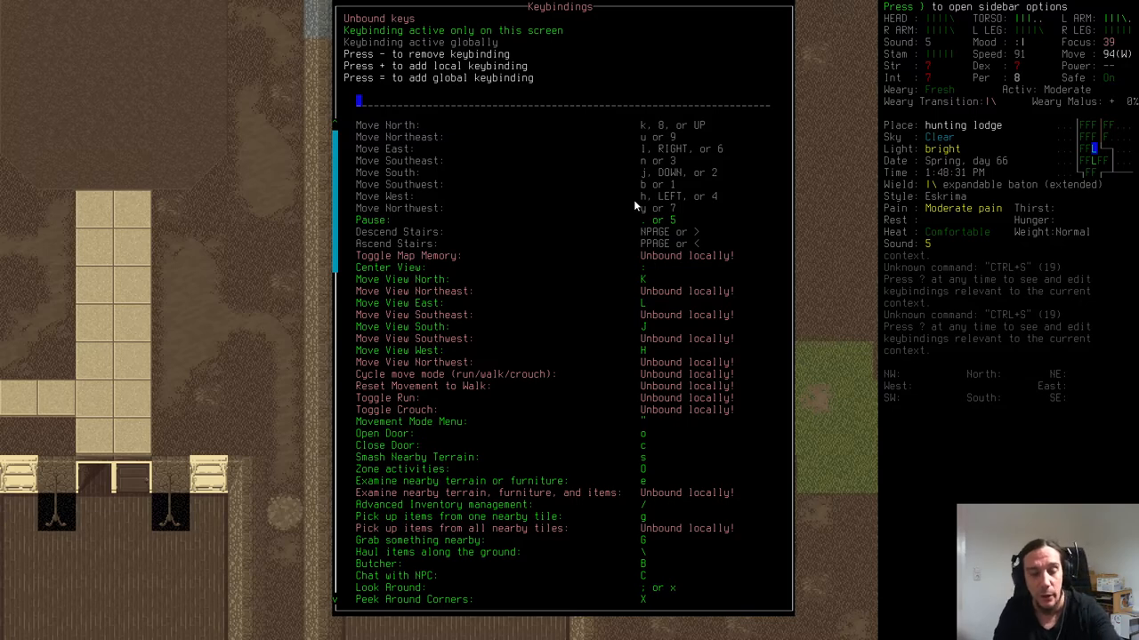
Step: Dismiss the Keybindings screen to return to the map by the hunting lodge
key("Escape")
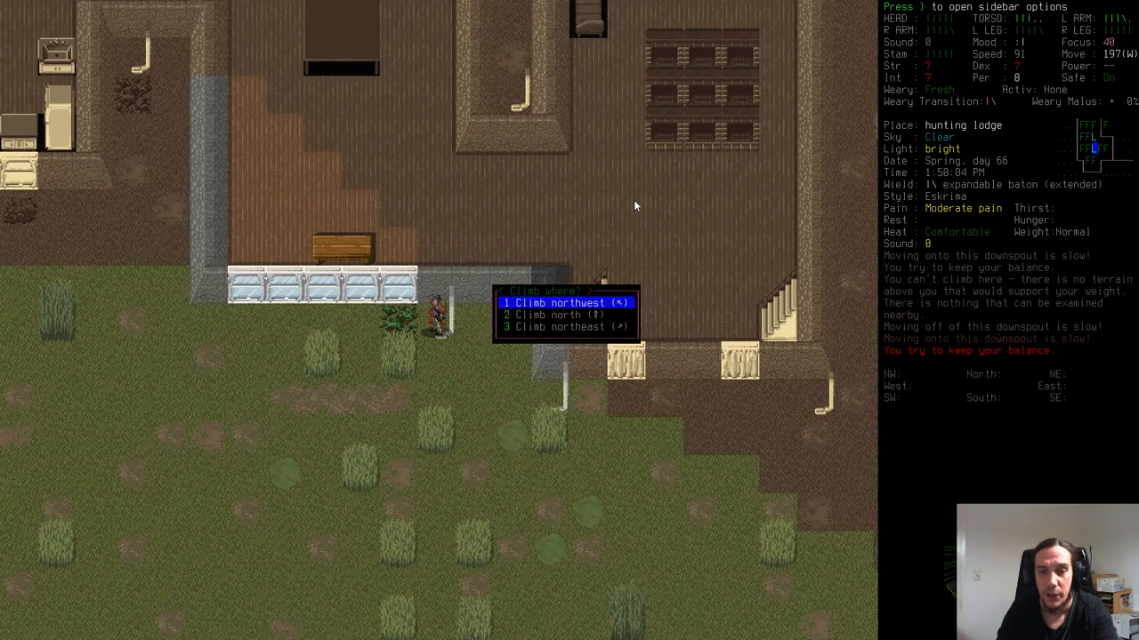
mouse_move(721, 393)
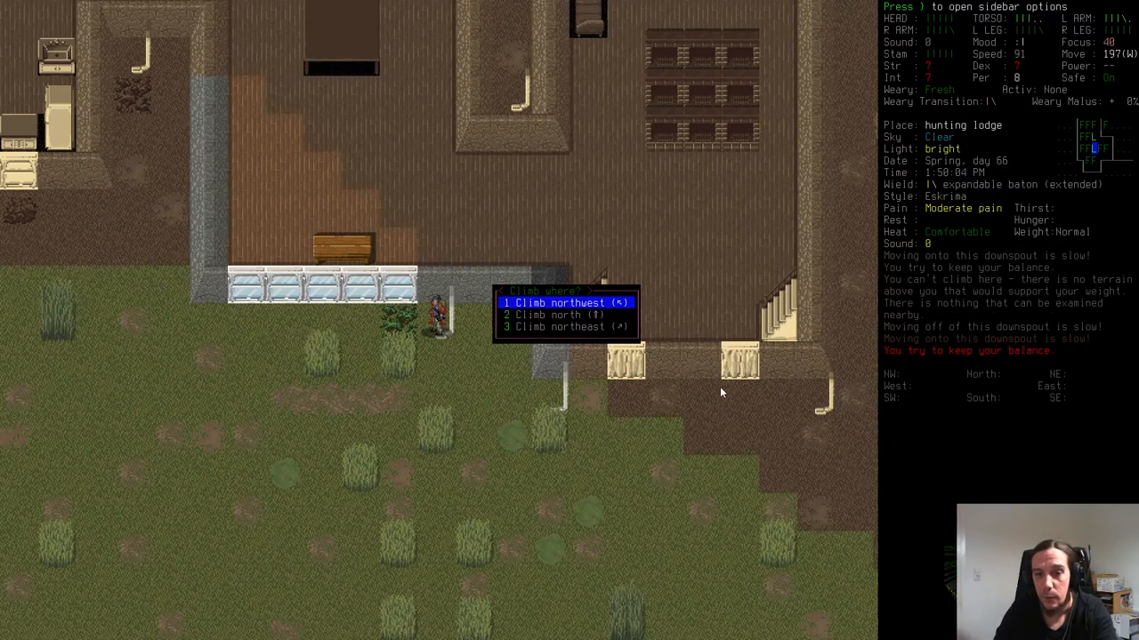
mouse_move(634, 459)
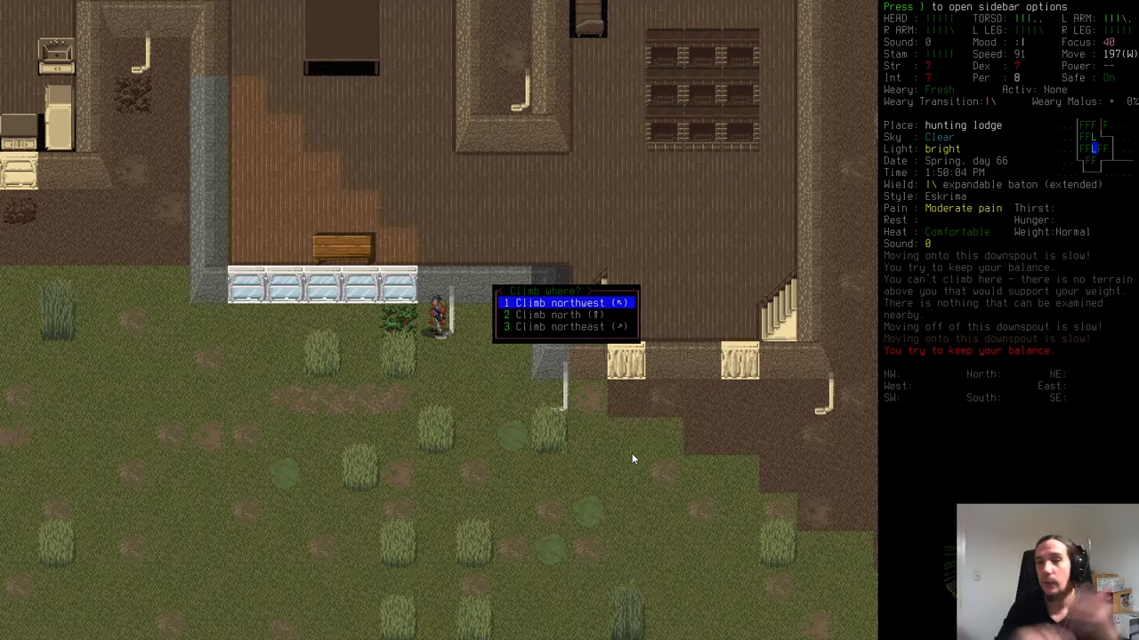
Step: Climb north up the downspout to the second floor, climb back down, and bring up the character sheet
key("DOWN")
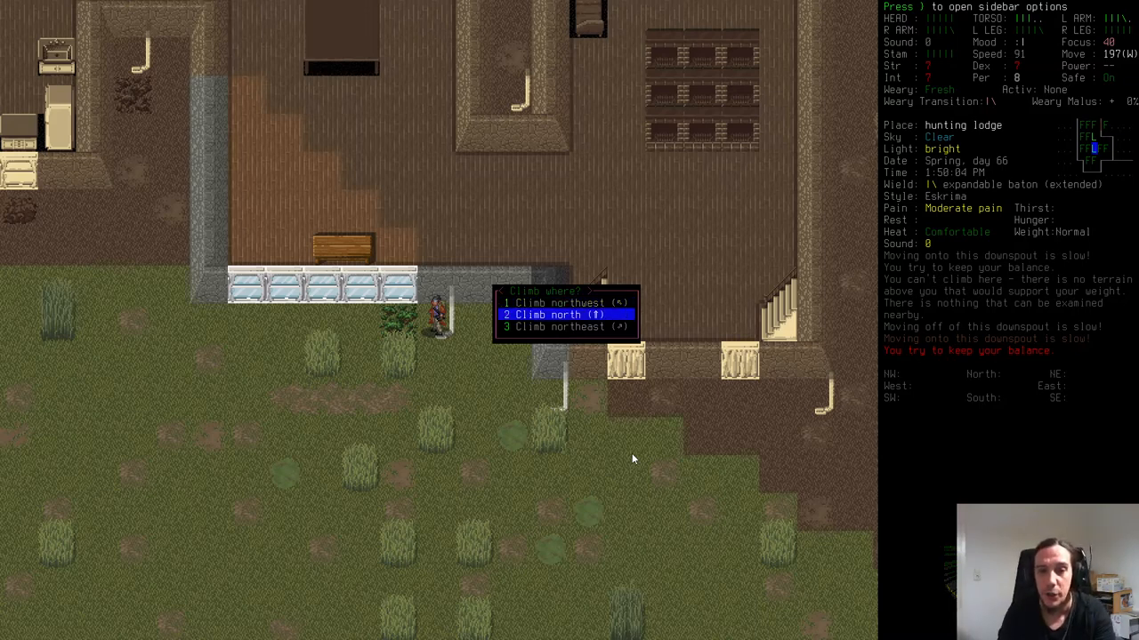
key("2")
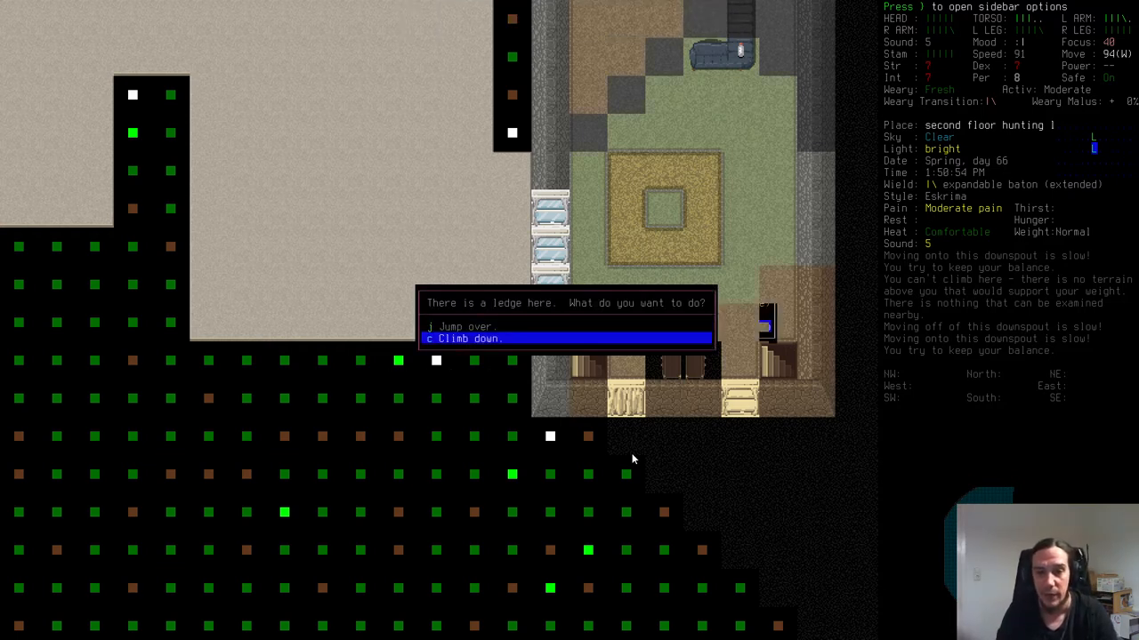
key("c")
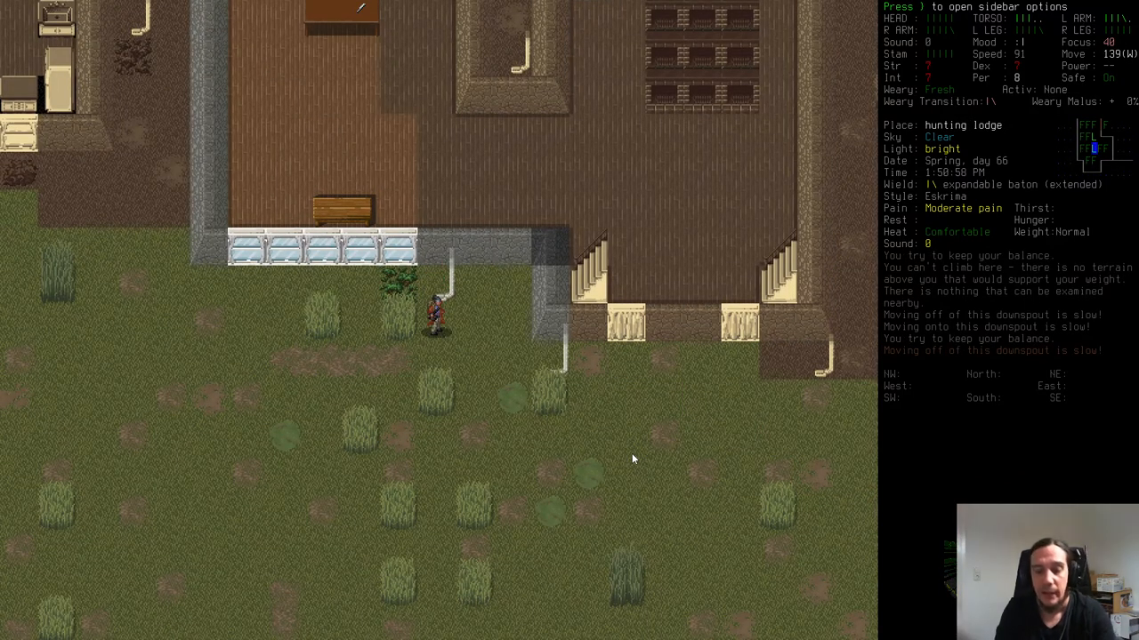
key("@")
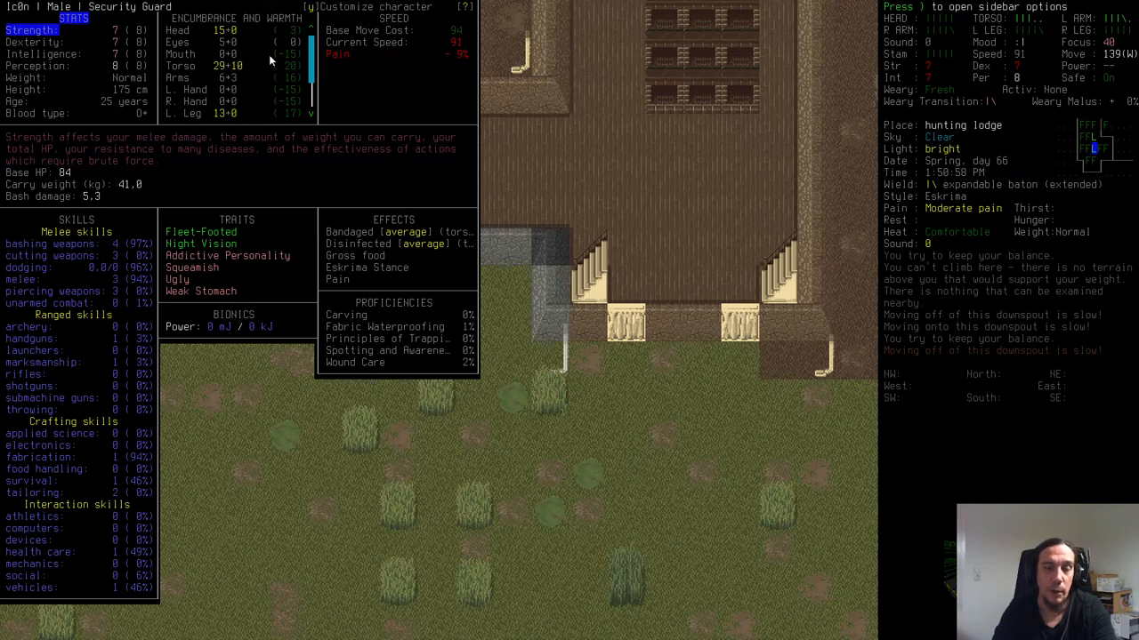
mouse_move(359, 210)
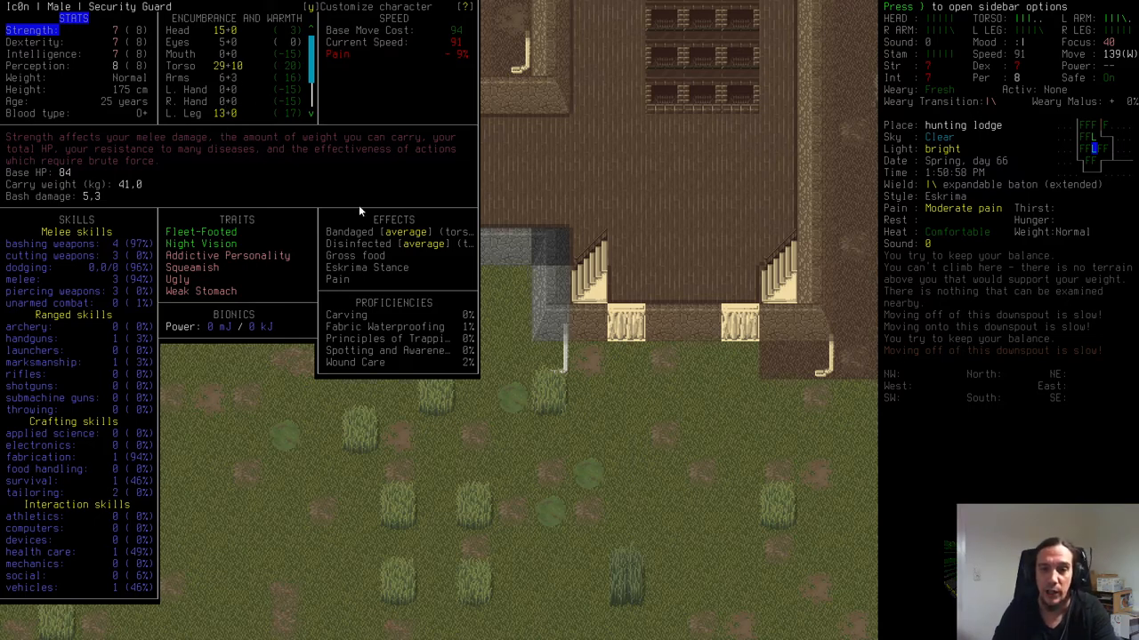
Step: Dismiss the character sheet and inspect the nearby downspout terrain for its move cost
key("escape")
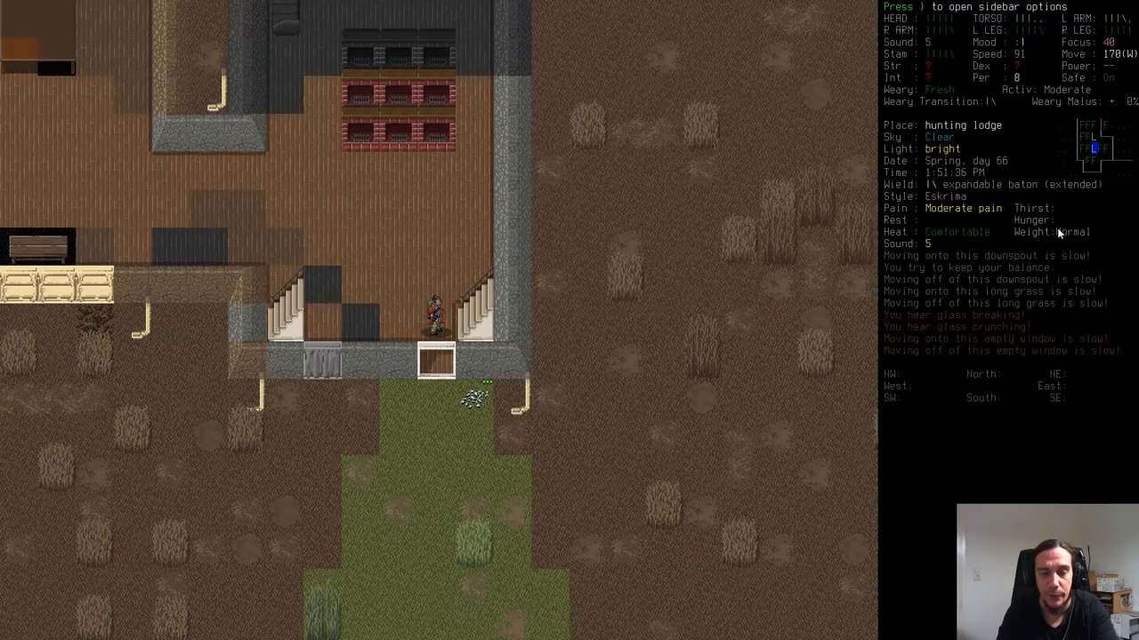
key("Down")
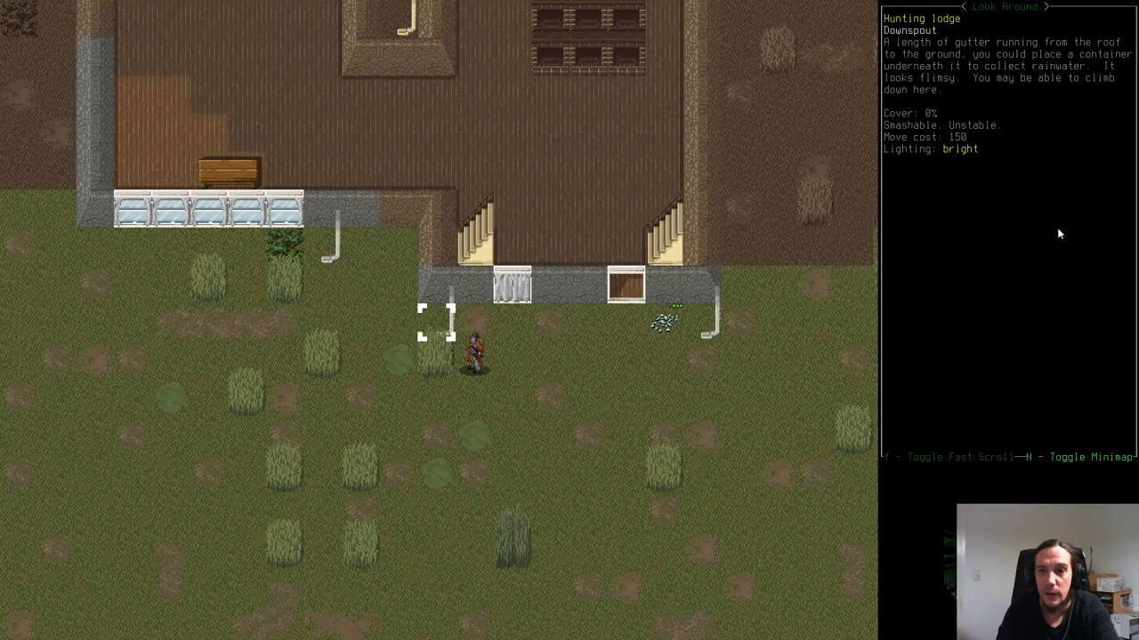
mouse_move(991, 214)
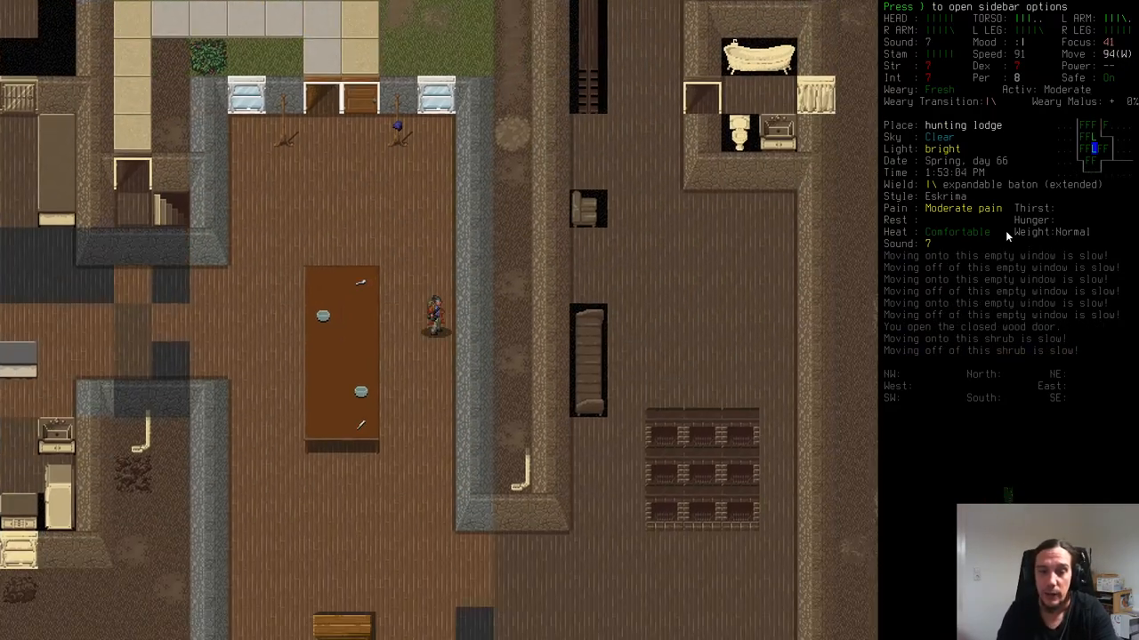
Step: Walk through the lodge to the downspout, climb to the second floor, and begin Peek Around Corners
key("p")
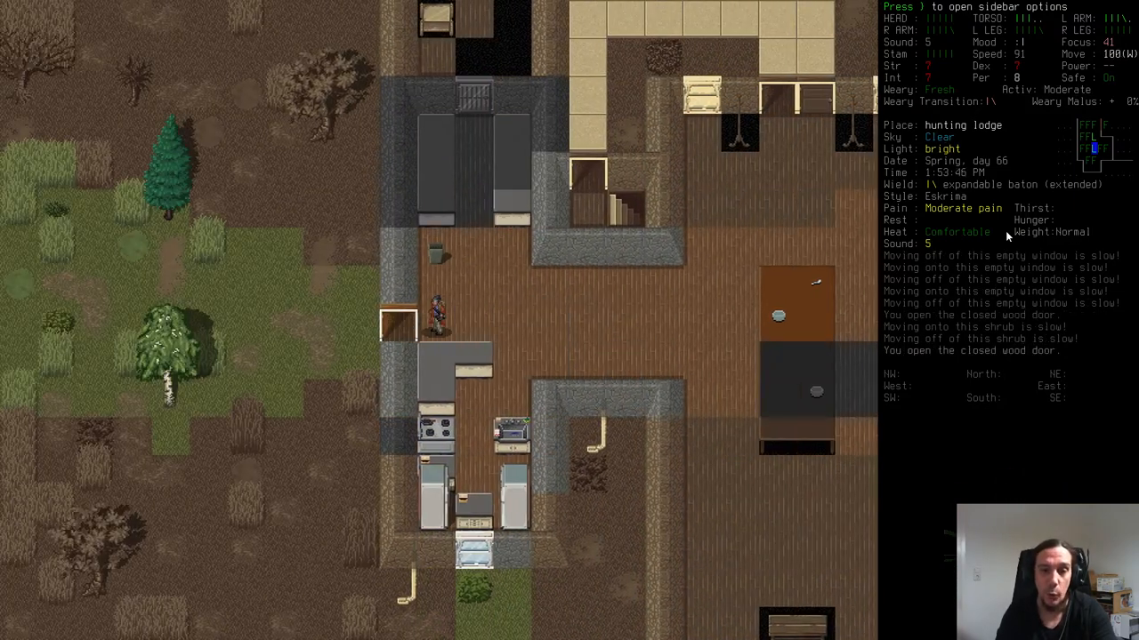
key("Down")
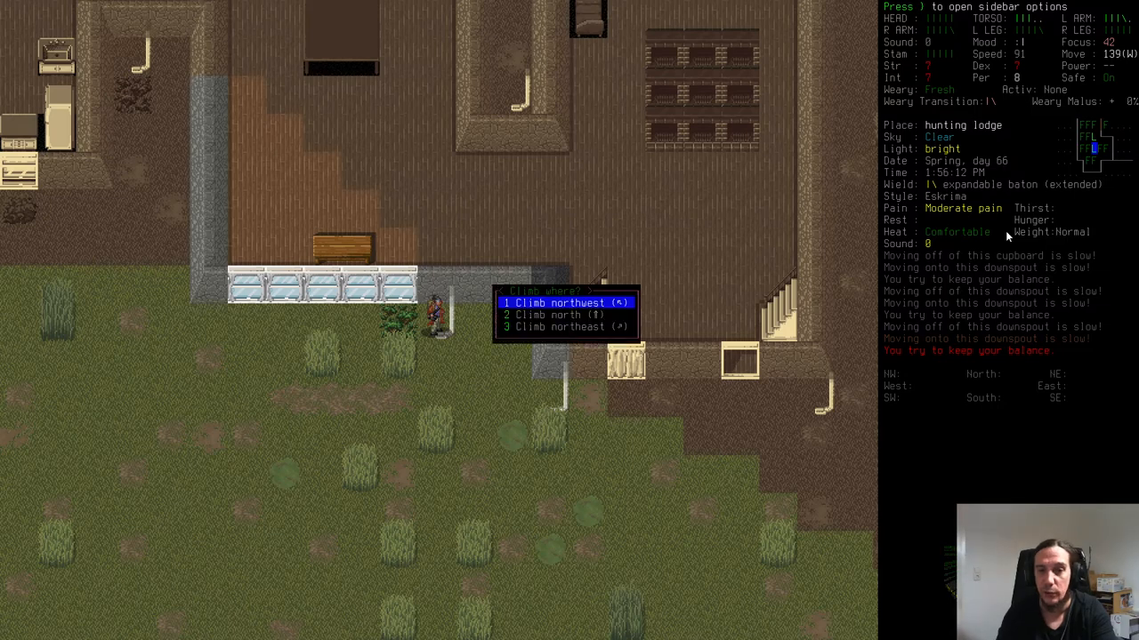
key("Down")
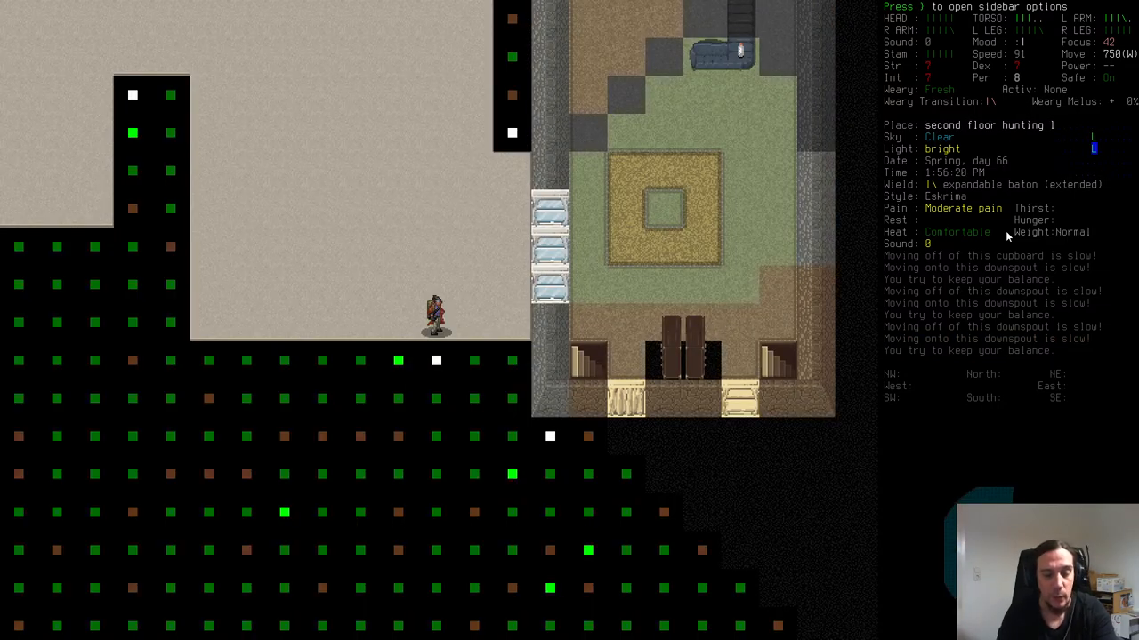
key("p")
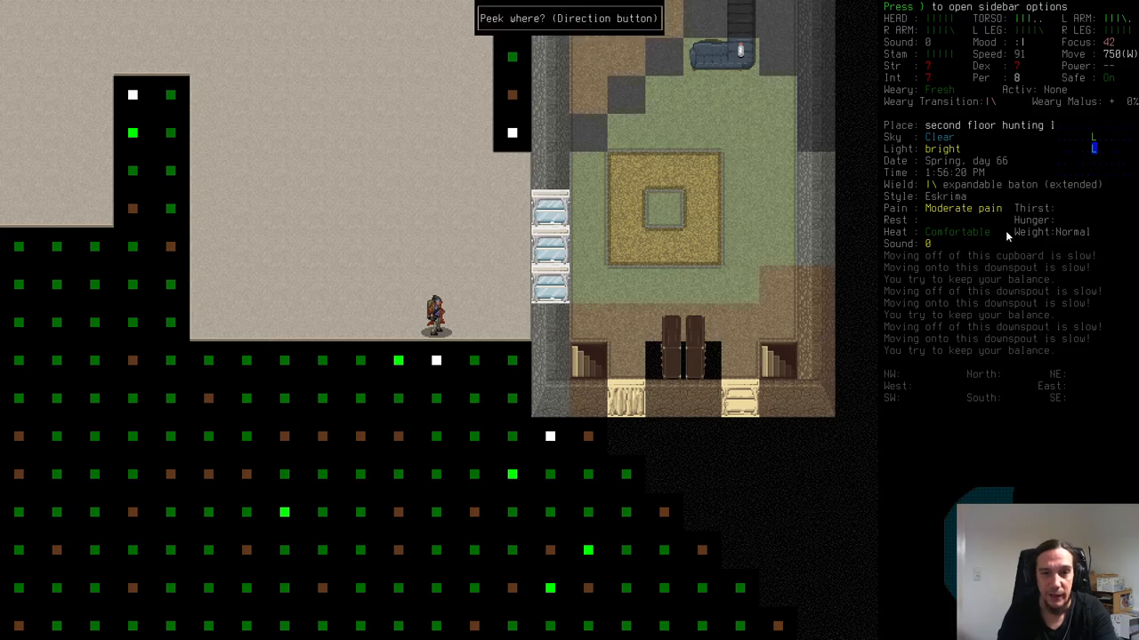